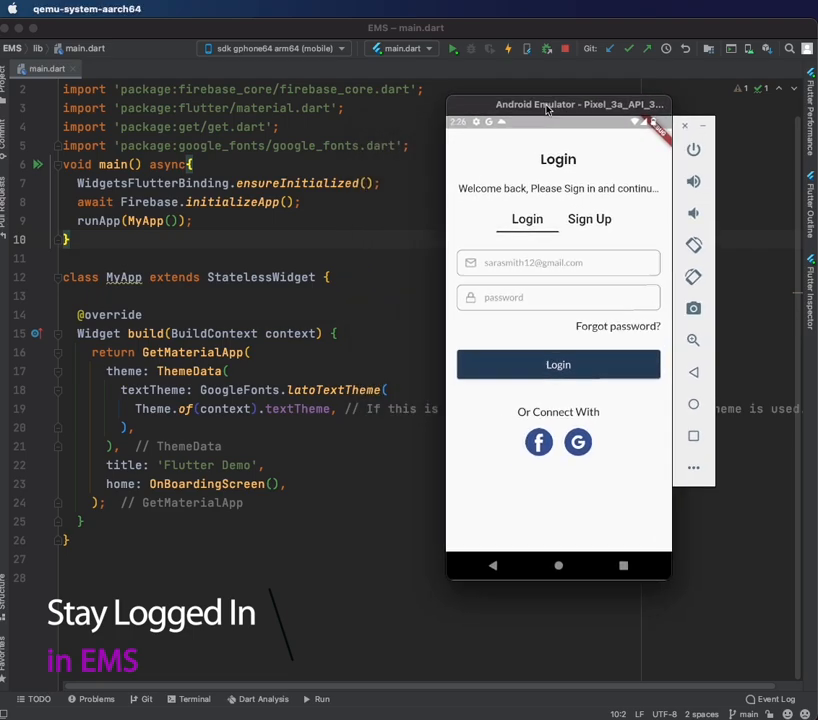
Move the Android Emulator window aside to reveal main.dart with home set to OnBoardingScreen().
left_click_drag(544, 104, 624, 104)
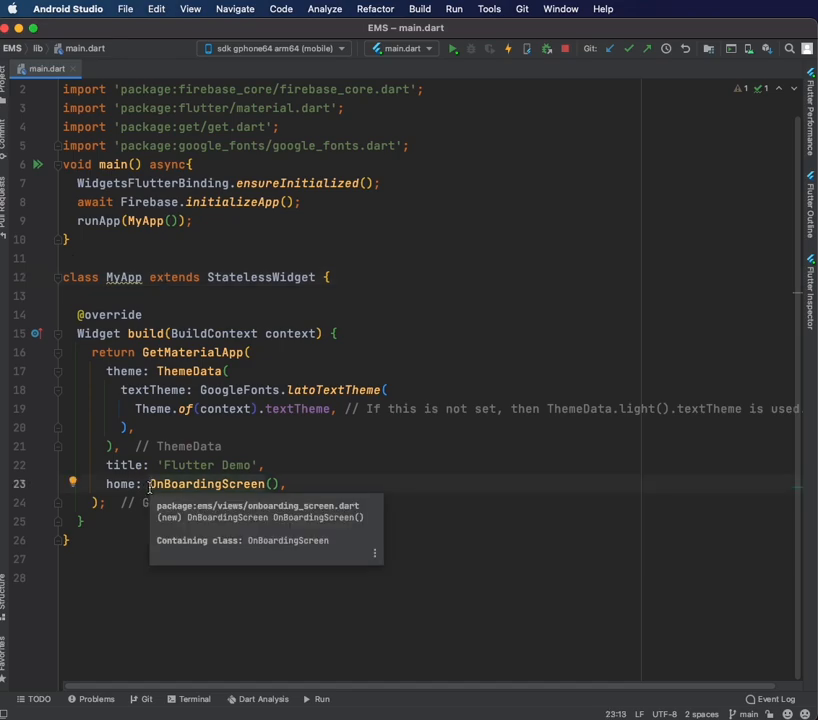
mouse_move(268, 384)
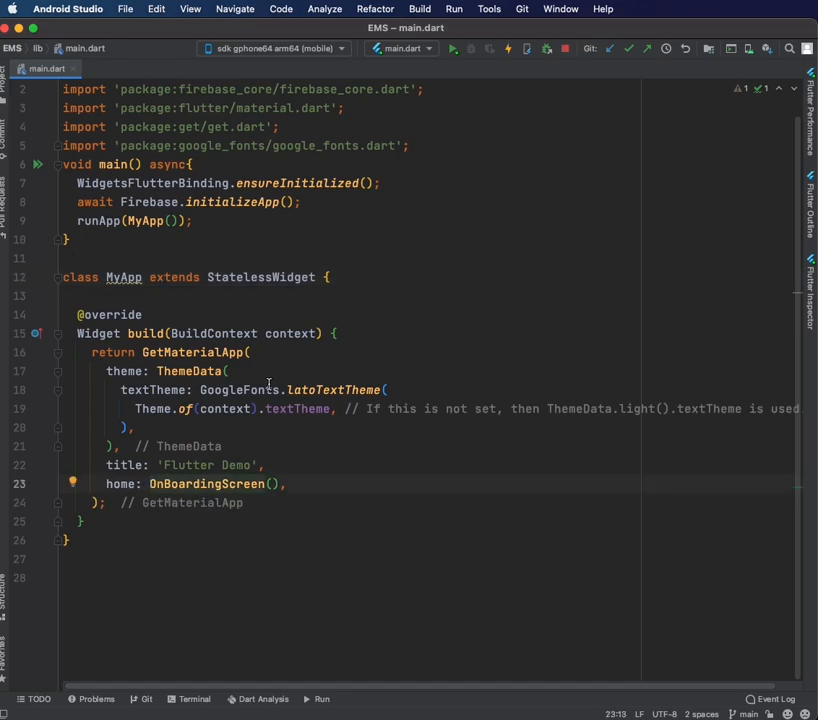
Set home to FirebaseAuth.instance.currentUser!.uid == null ? OnBoardingScreen() : BottomBarView().
type("Firebase")
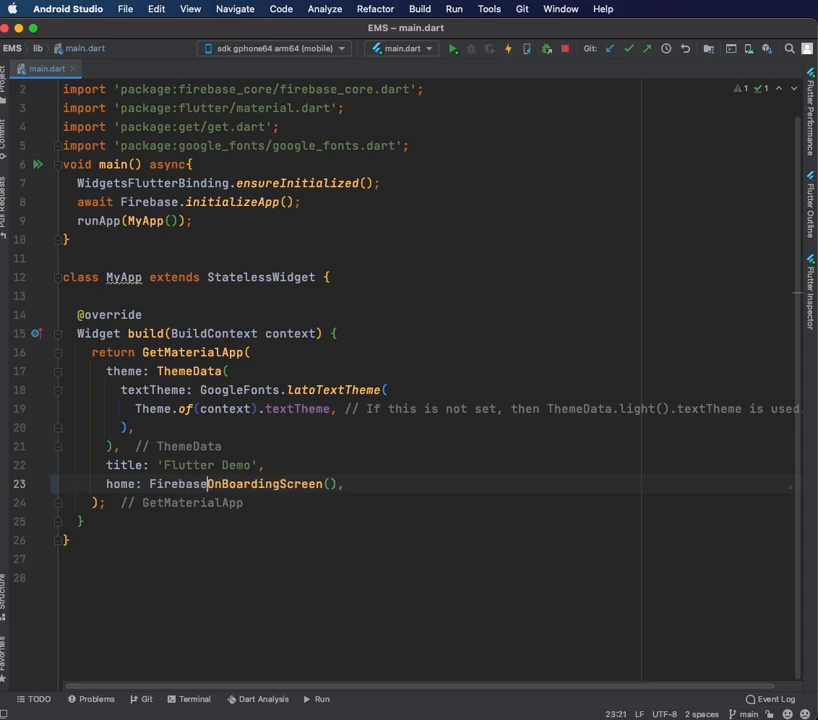
type(".")
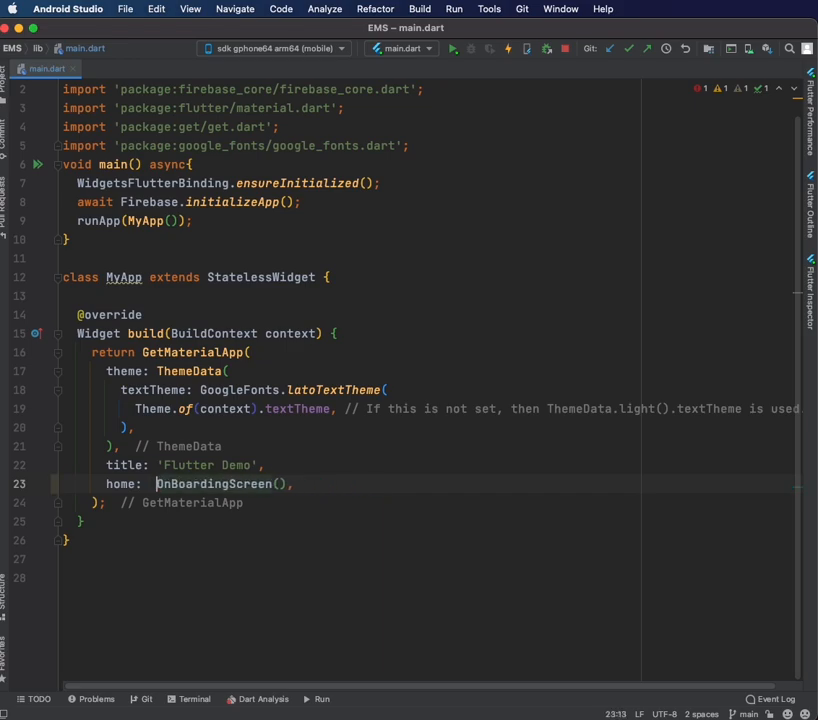
type("Fire")
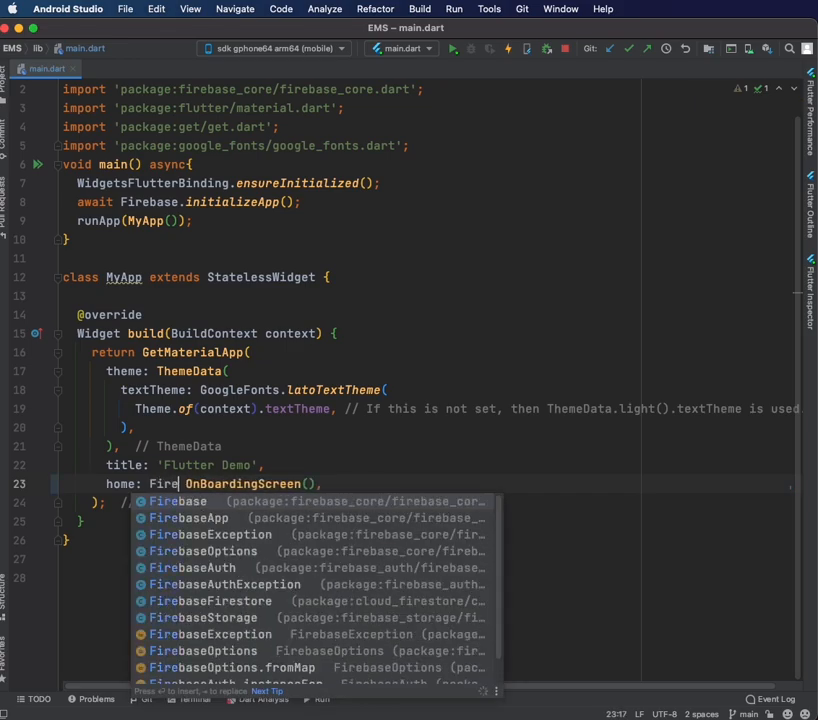
type("auth")
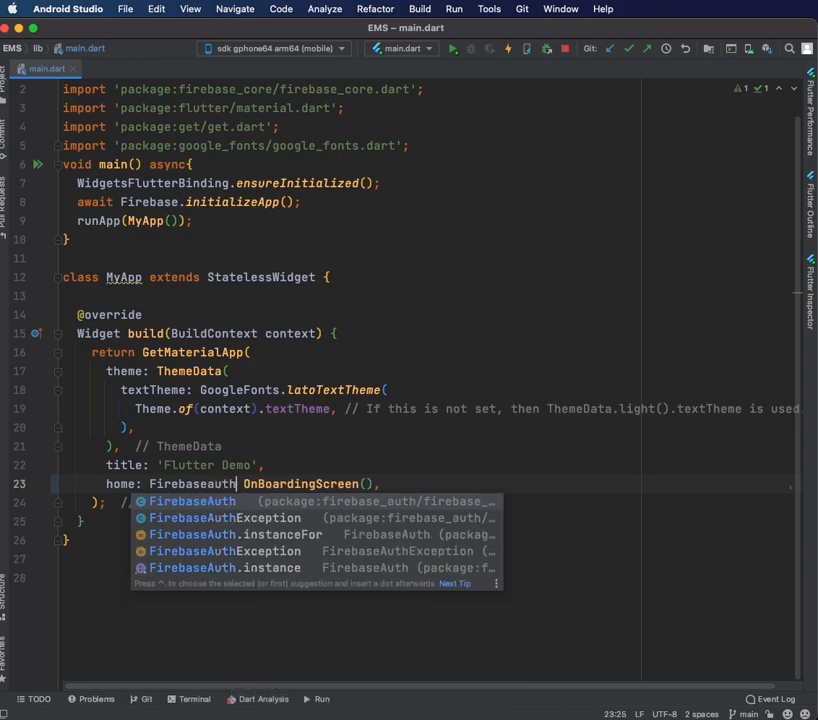
type(".instance.currentUser!.ui")
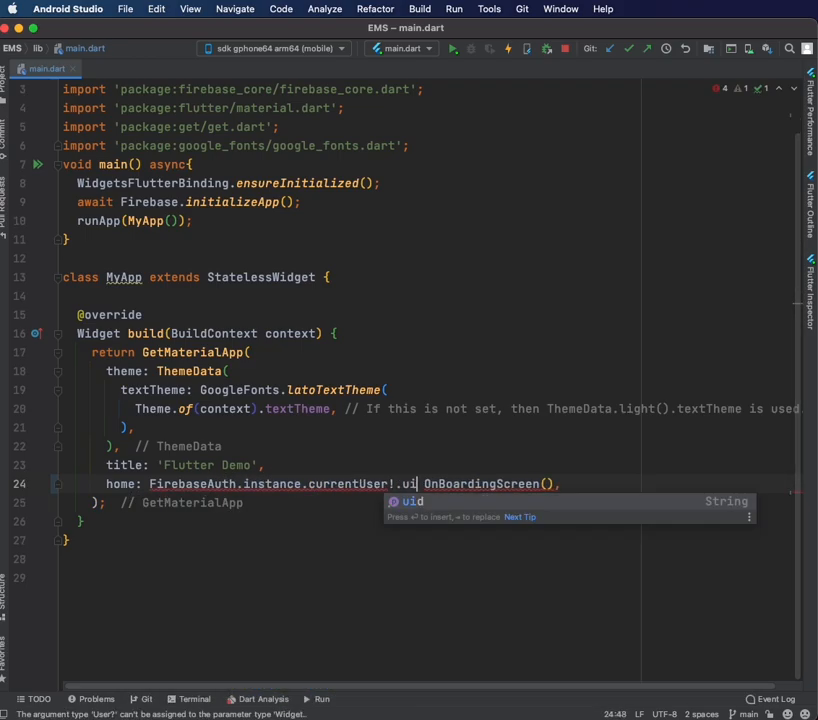
type("== null?")
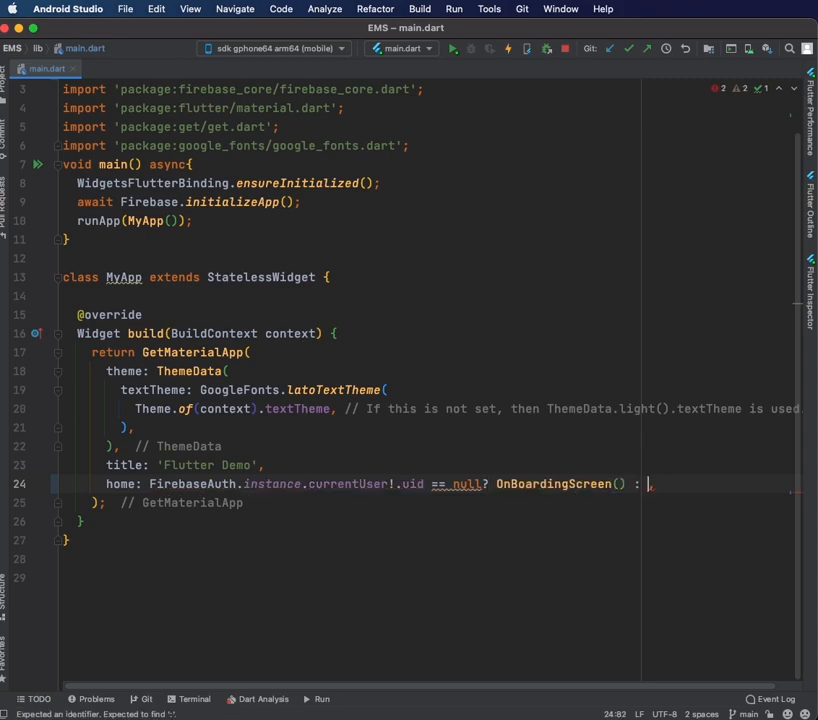
type("BottomNa")
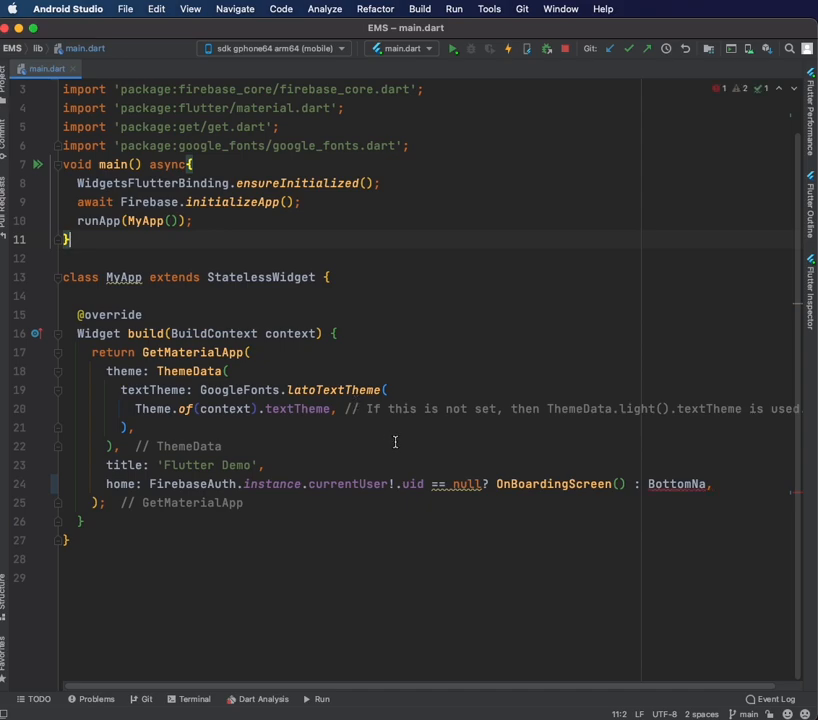
left_click(140, 68)
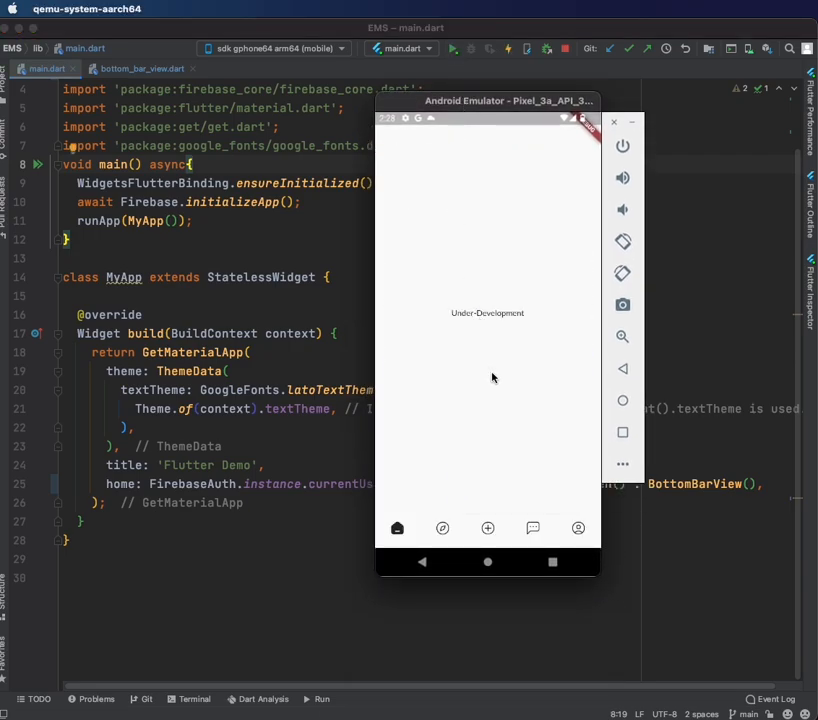
mouse_move(356, 400)
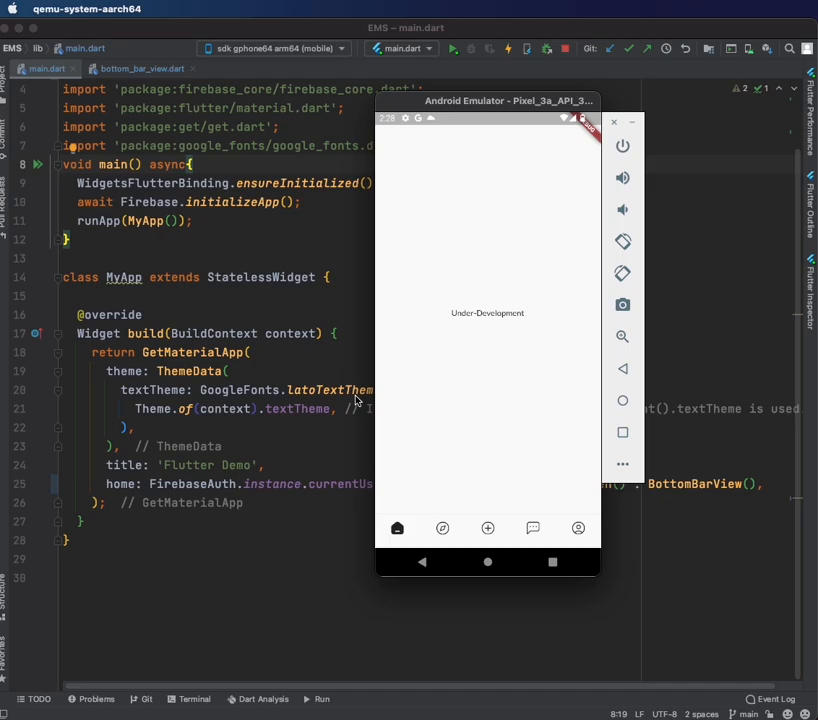
mouse_move(370, 418)
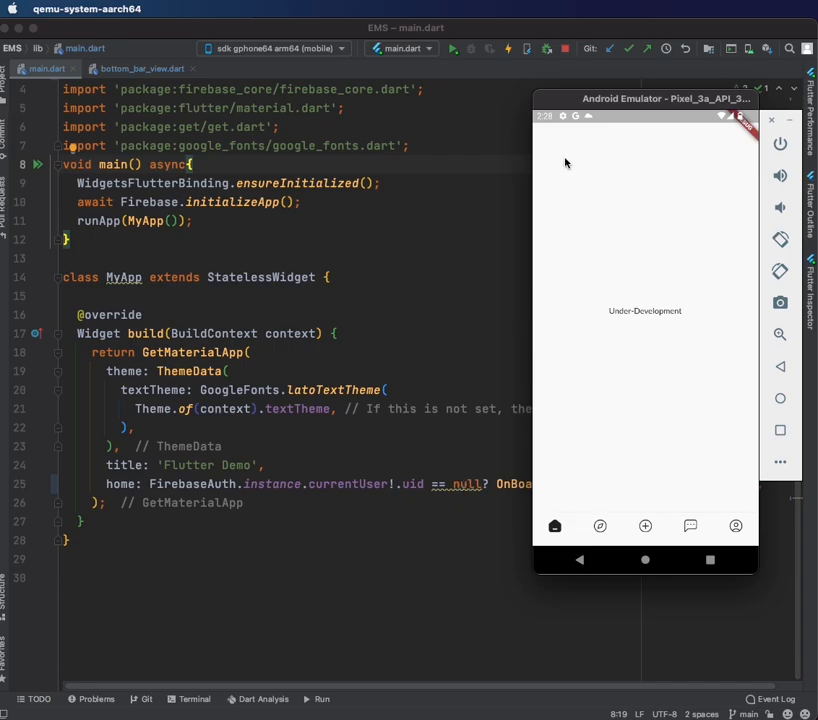
On the relaunched app, check the Create Event screen from the bottom bar and return to home.
left_click_drag(644, 98, 310, 184)
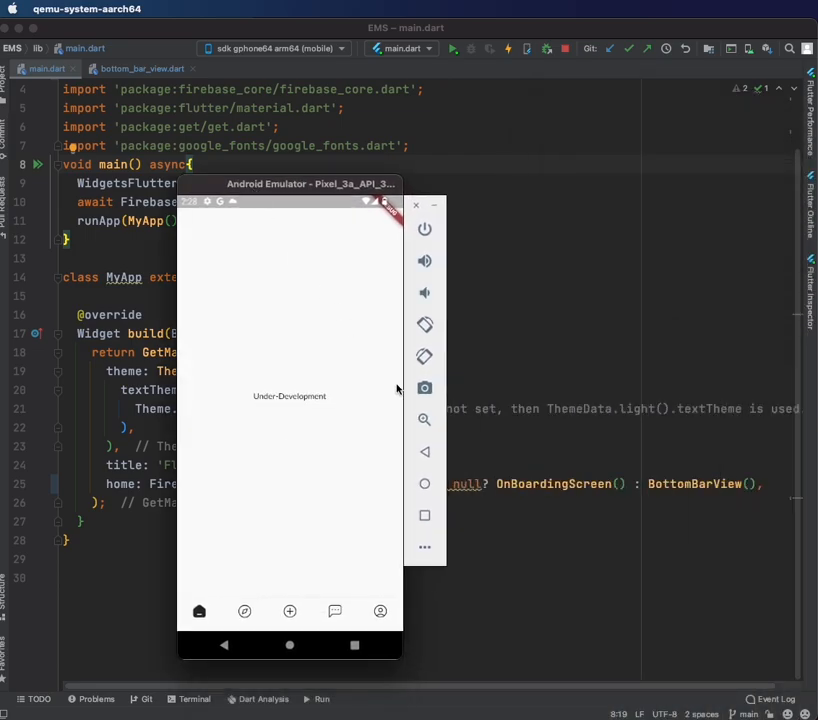
mouse_move(704, 492)
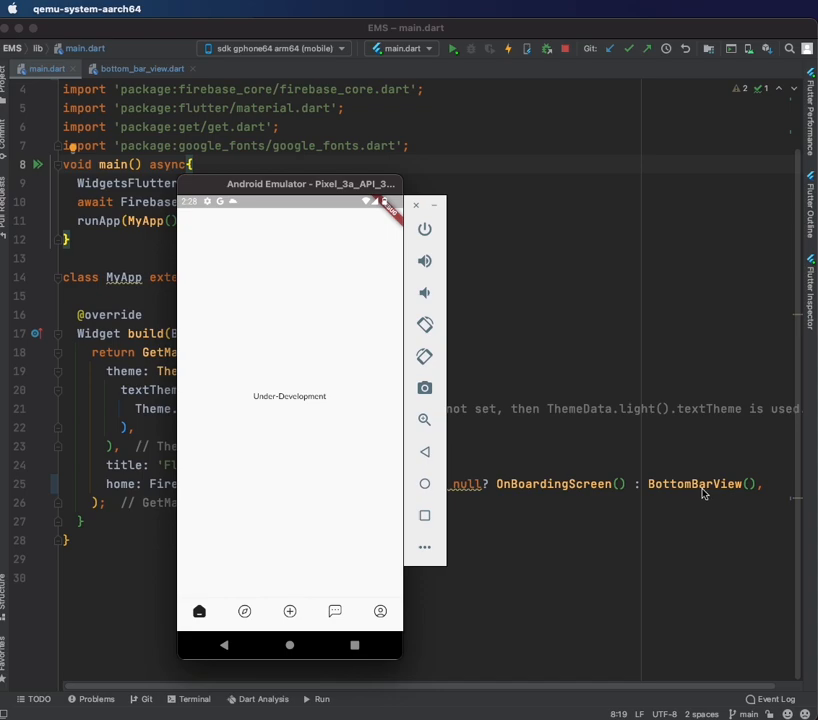
mouse_move(336, 334)
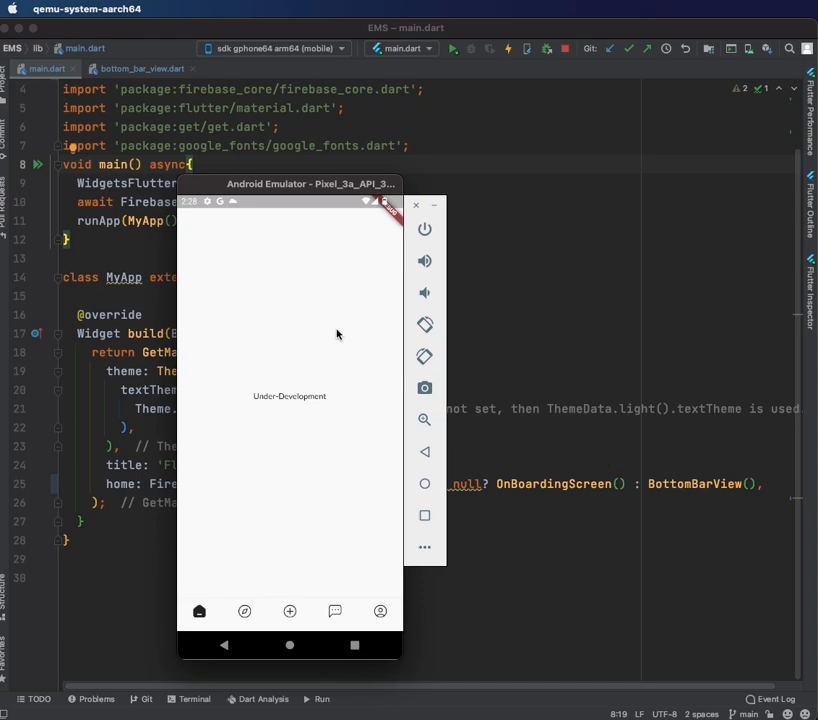
mouse_move(284, 624)
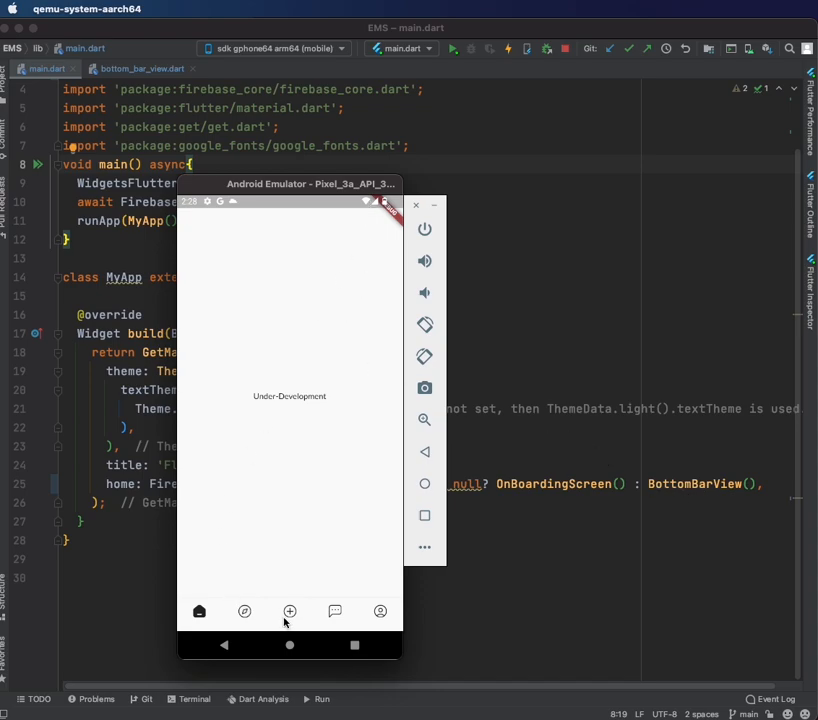
left_click(288, 612)
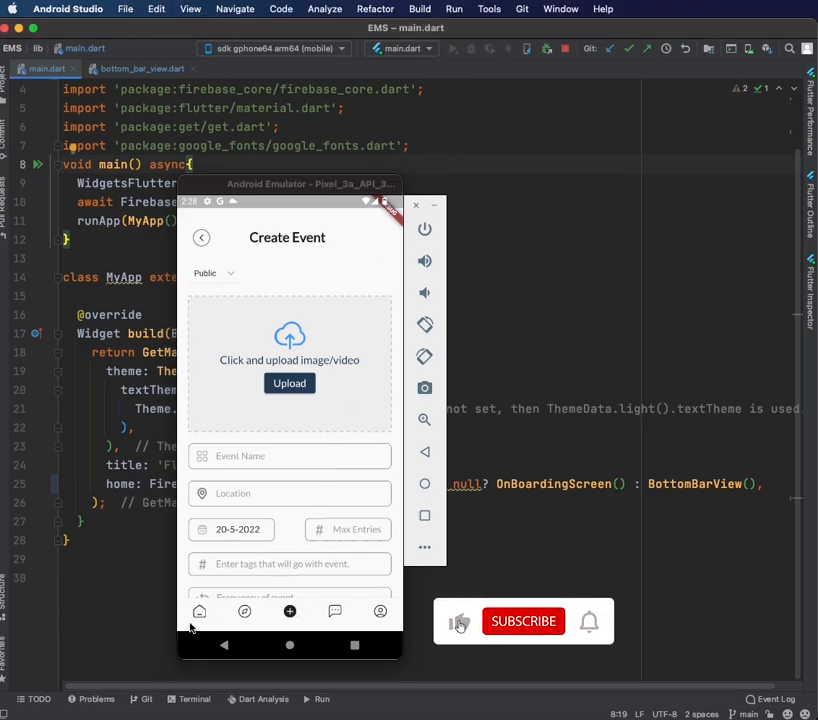
left_click(288, 384)
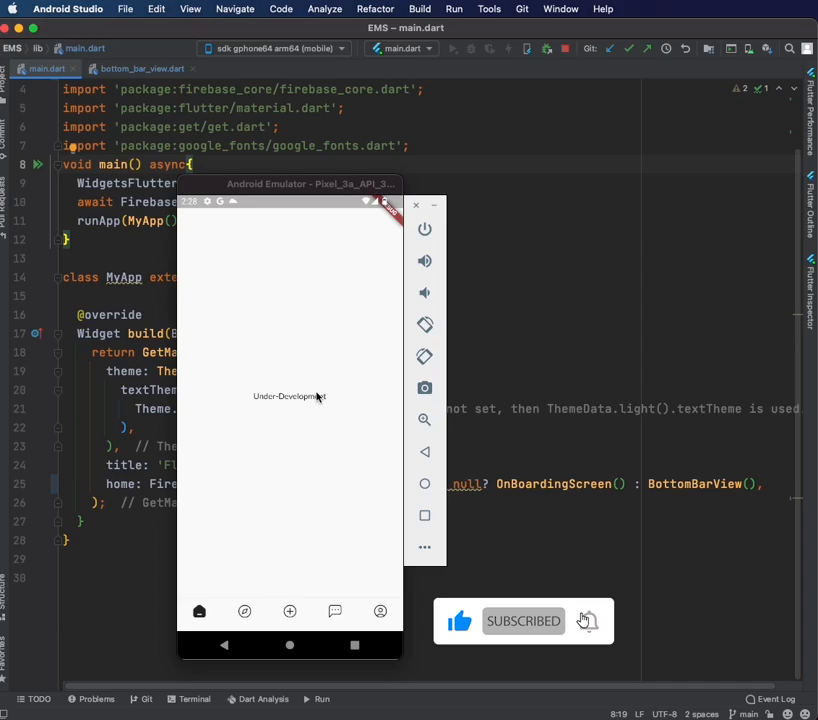